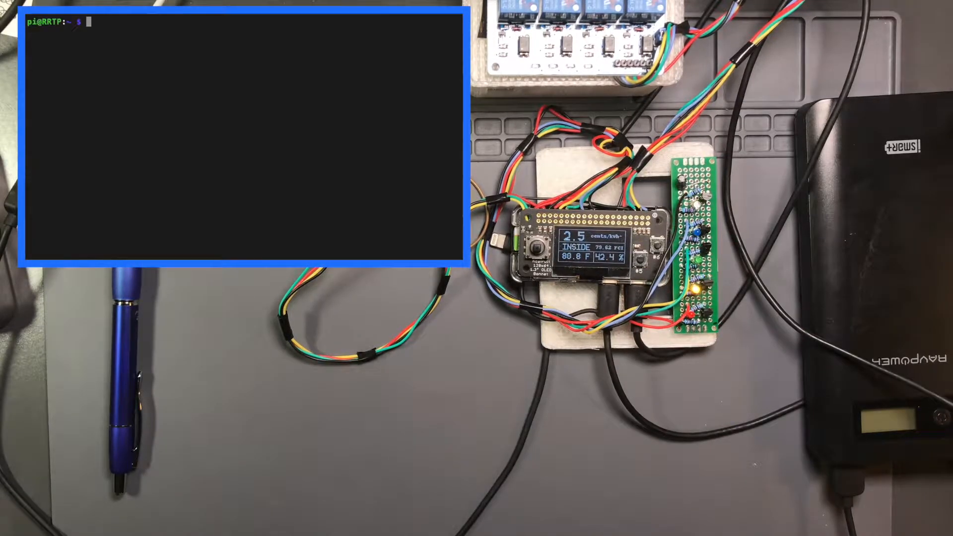
Reattach tmux, try running __init__.py from home (no such file), and begin cd to /shared
{"action": "type", "text": "tmux a"}
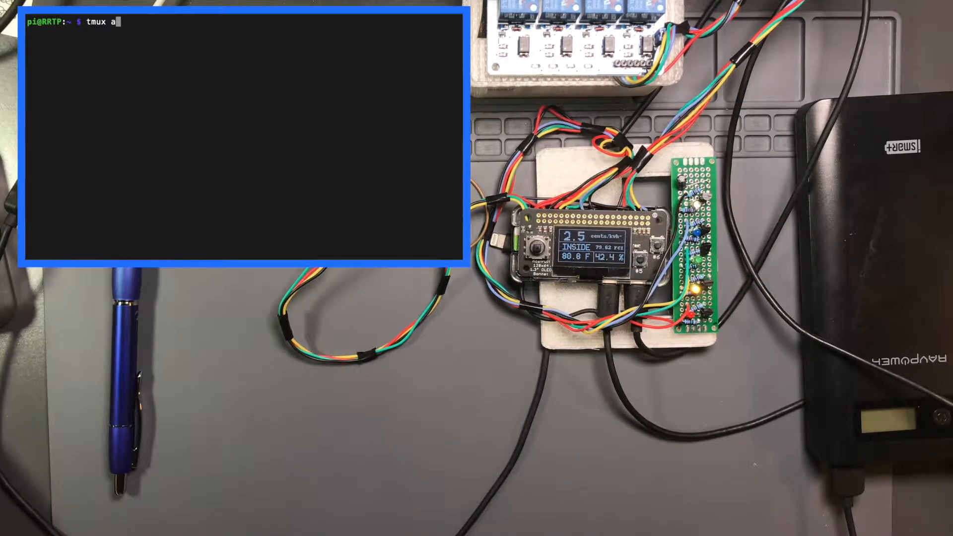
{"action": "type", "text": "python Main.py"}
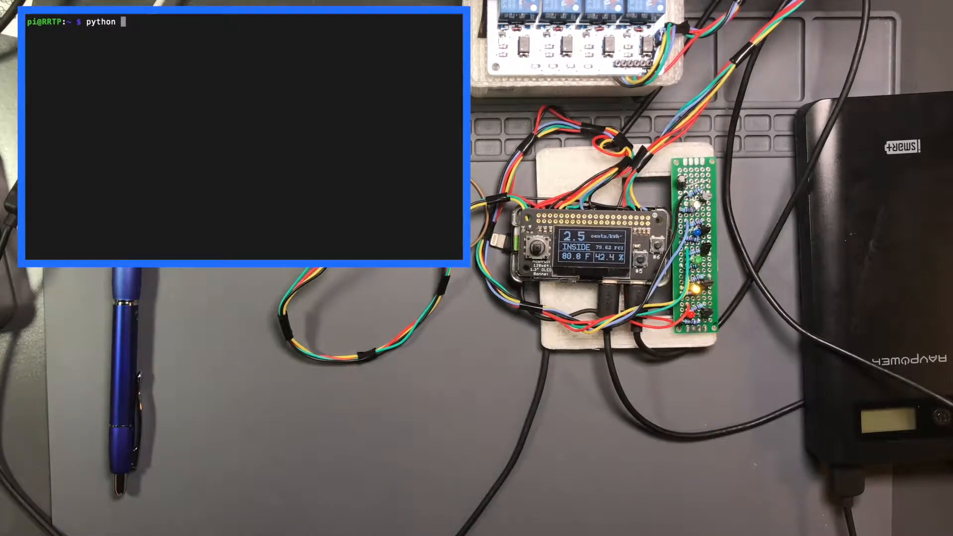
{"action": "type", "text": "__init__.py"}
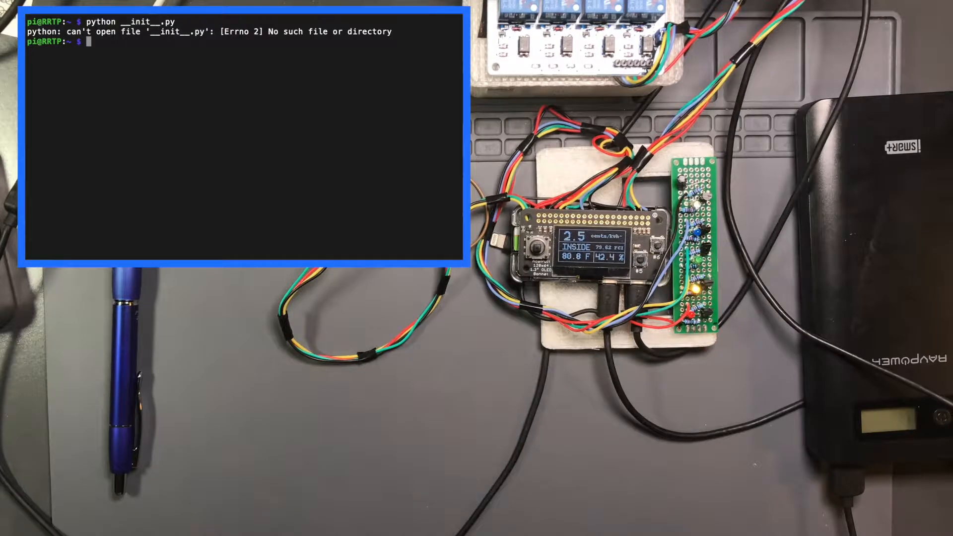
{"action": "type", "text": "cd"}
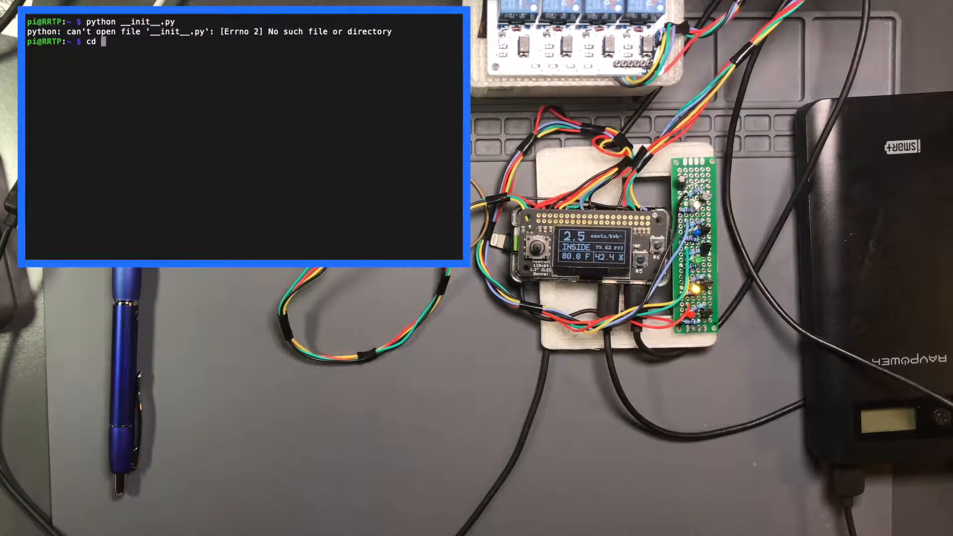
{"action": "type", "text": "/shared/hourly"}
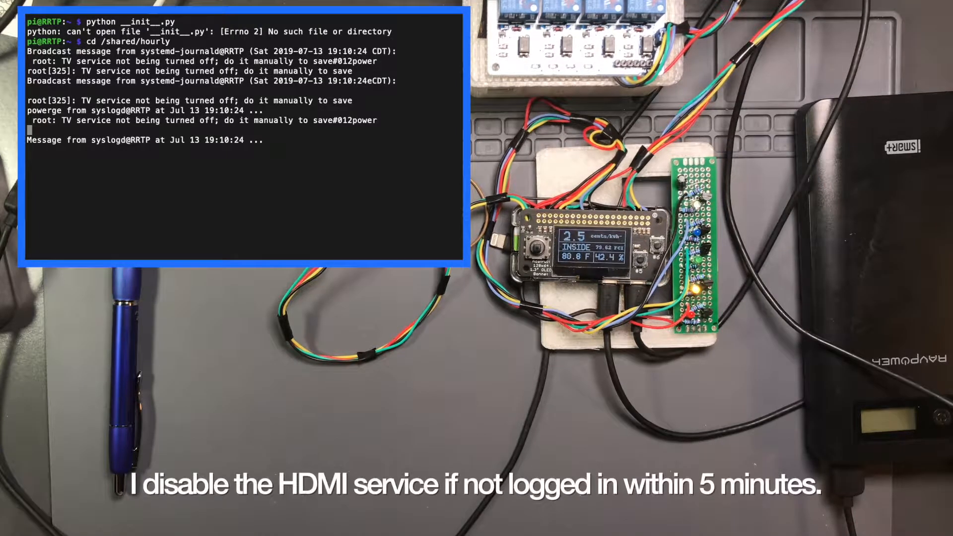
Change directory to /shared/hourlypricingthermostat/
{"action": "type", "text": "cd /shared/hourlypricingthermostat/"}
{"action": "type", "text": "python __init__.py"}
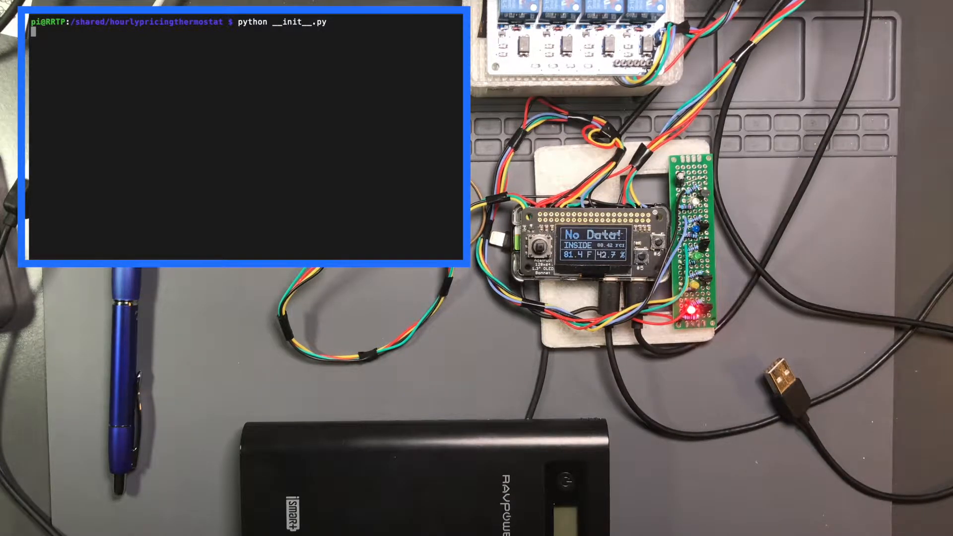
Launch the script and watch its startup log while the set point becomes 71.0 F
{"action": "key", "text": "Return"}
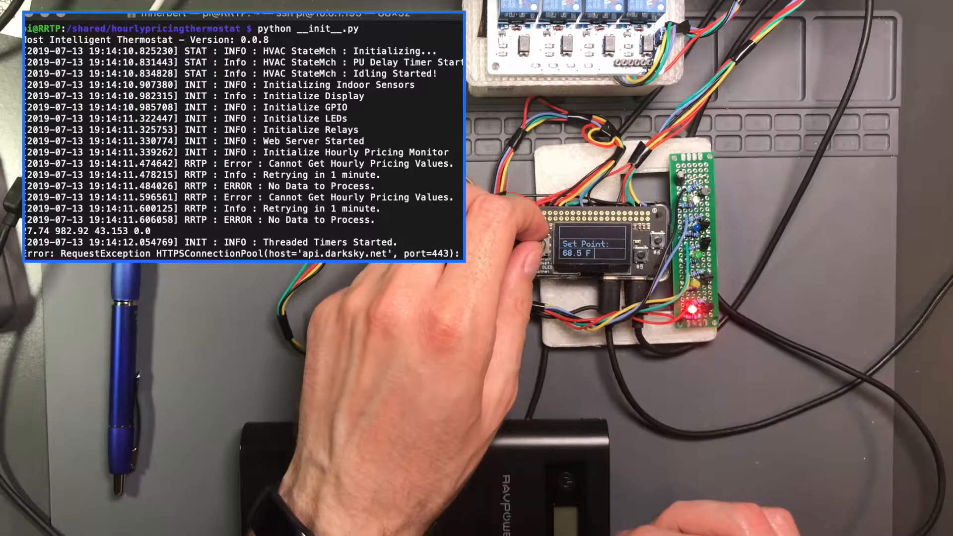
{"action": "left_click", "coordinate": [644, 239]}
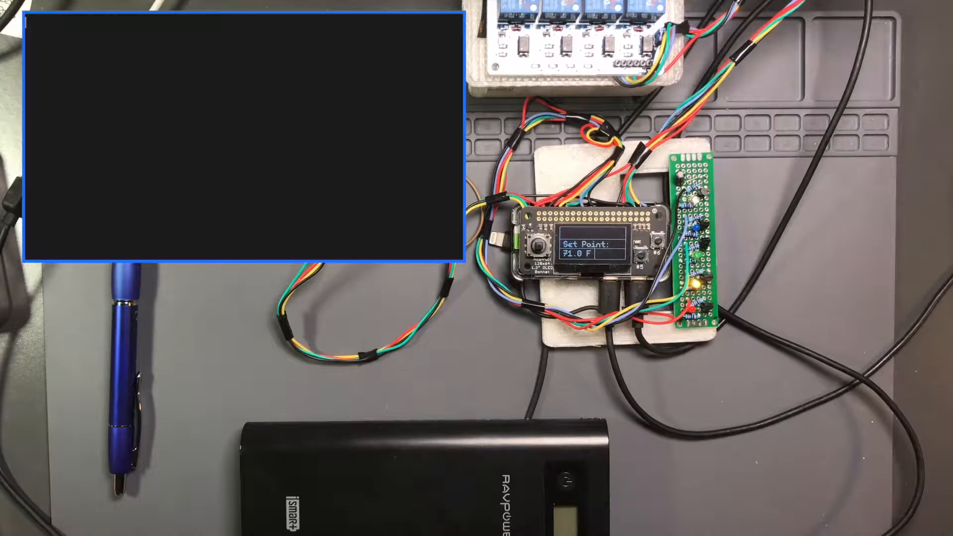
Reattach tmux, cd to /shared/hourlypricingthermostat/, and cycle through earlier commands
{"action": "type", "text": "tmux a"}
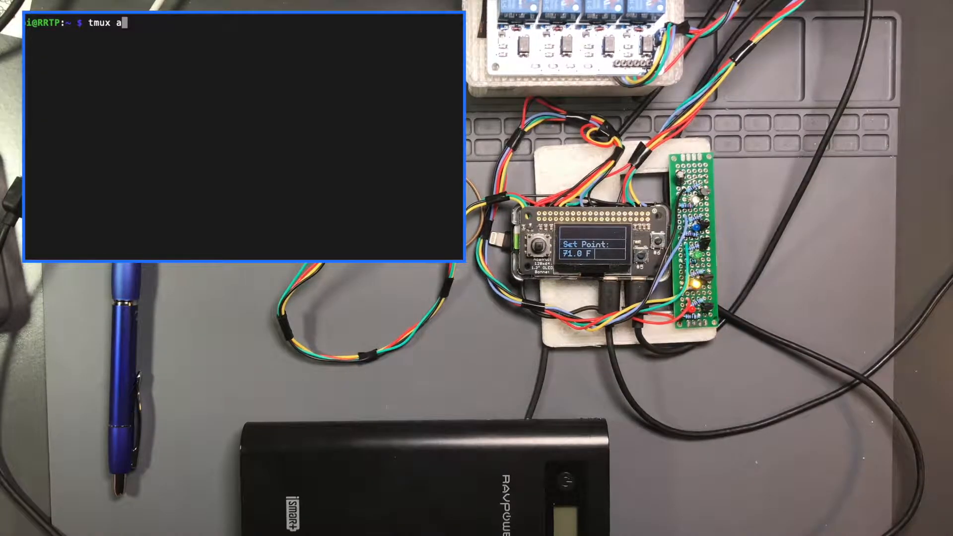
{"action": "type", "text": "cd /shared/hourlypricingthermostat/"}
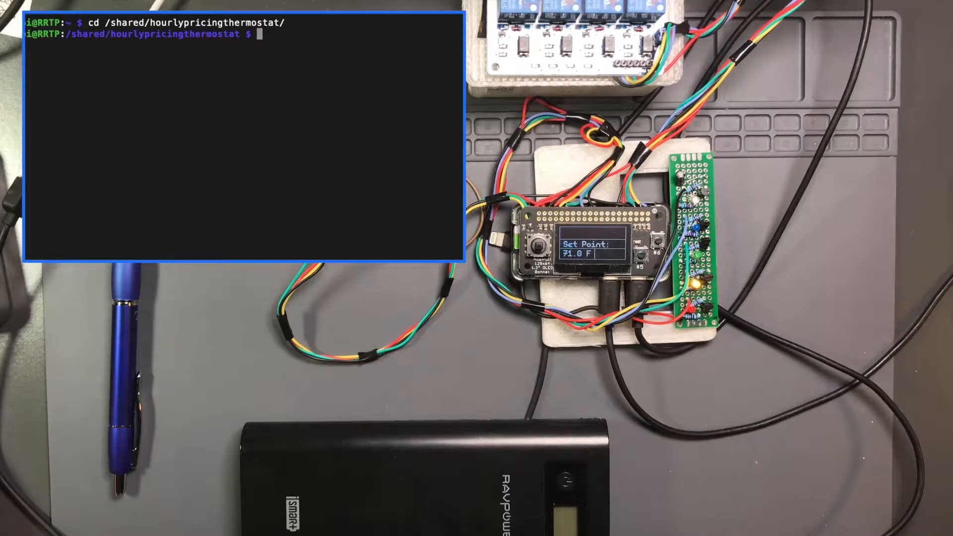
{"action": "type", "text": "tmux a"}
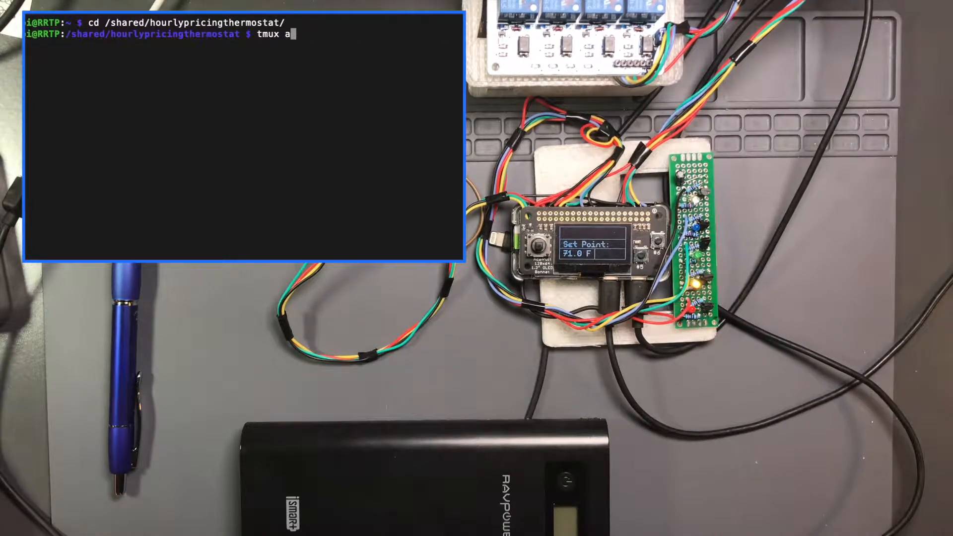
{"action": "type", "text": "git commit -a"}
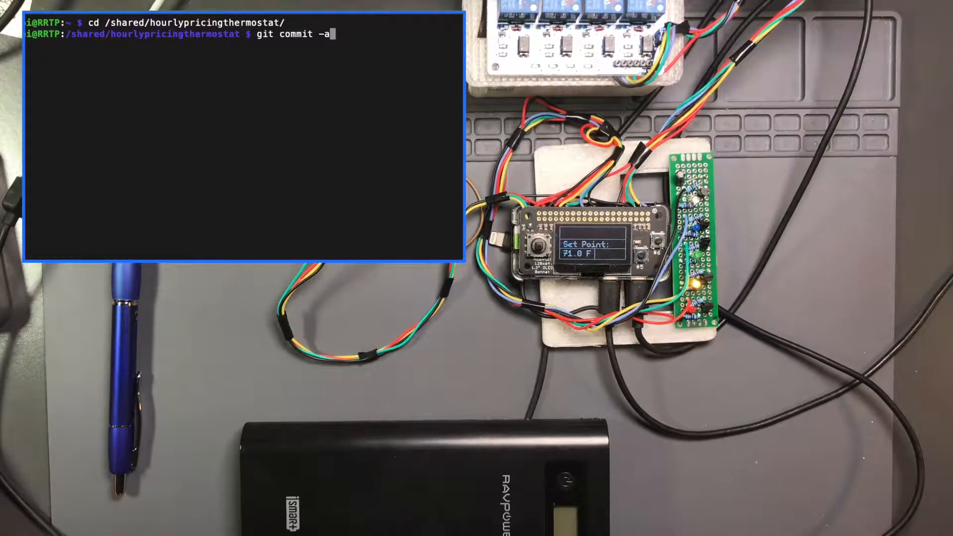
{"action": "type", "text": "tmux a"}
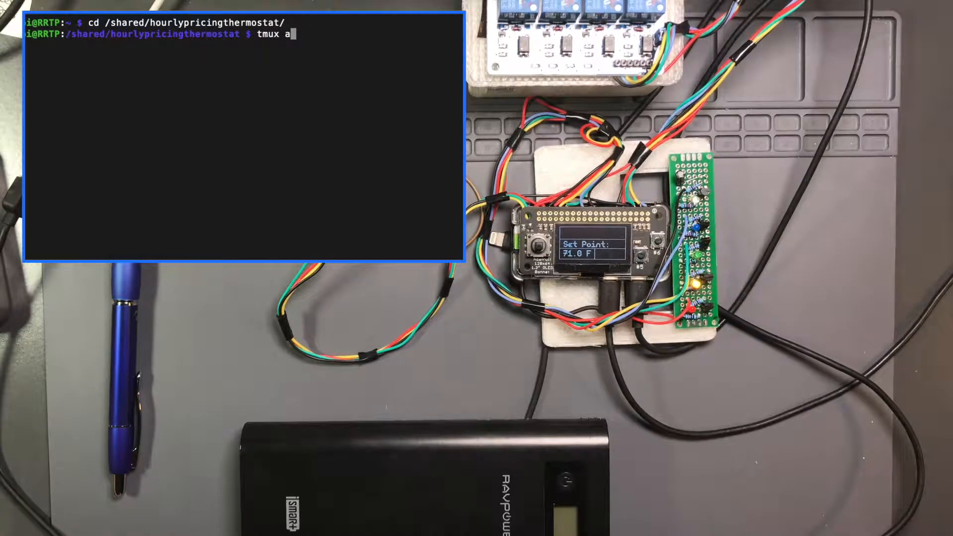
{"action": "type", "text": "py"}
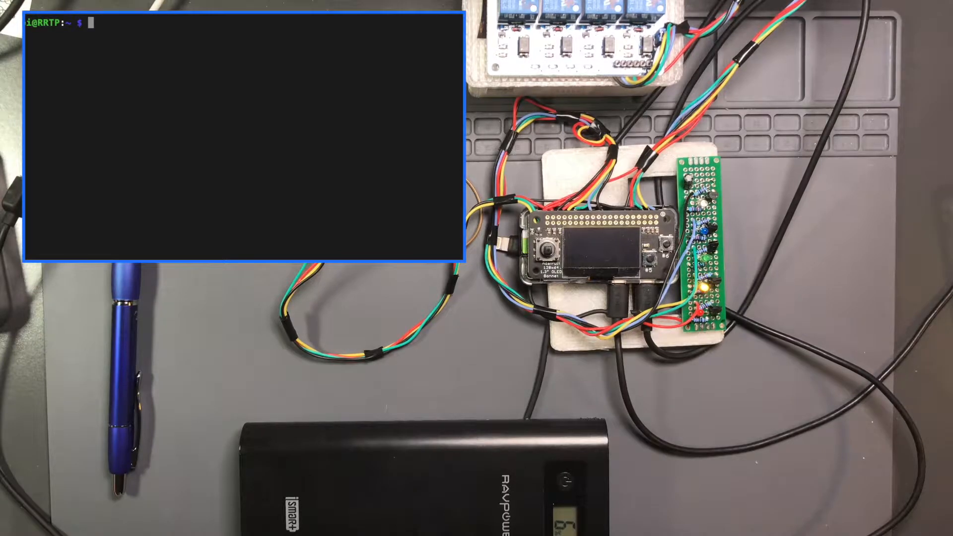
Change to /shared/hourlypricingthermostat and relaunch python __init__.py
{"action": "type", "text": "cd /shared/hourlypricingthermostat/"}
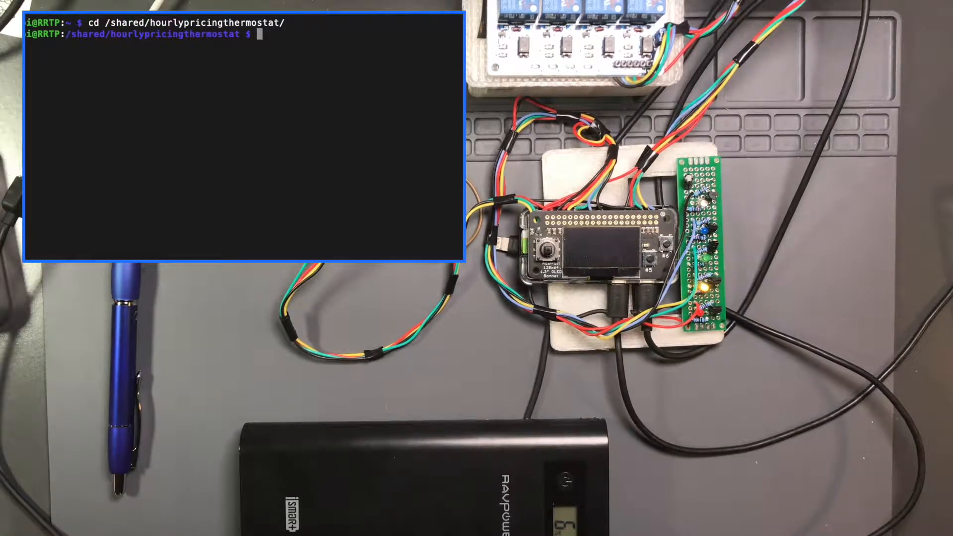
{"action": "type", "text": "python"}
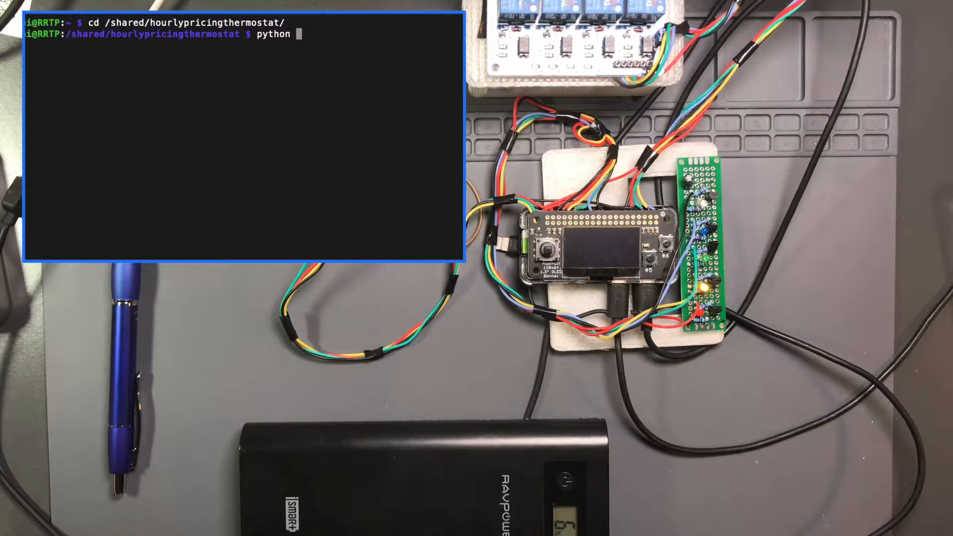
{"action": "type", "text": "__init__.py"}
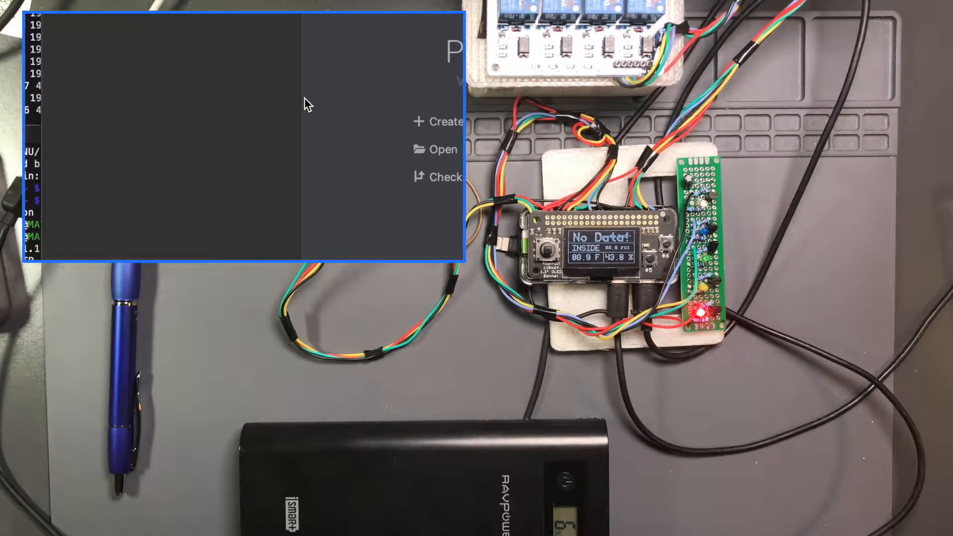
Bring the Pi terminal session back in front of PyCharm
{"action": "left_click", "coordinate": [444, 149]}
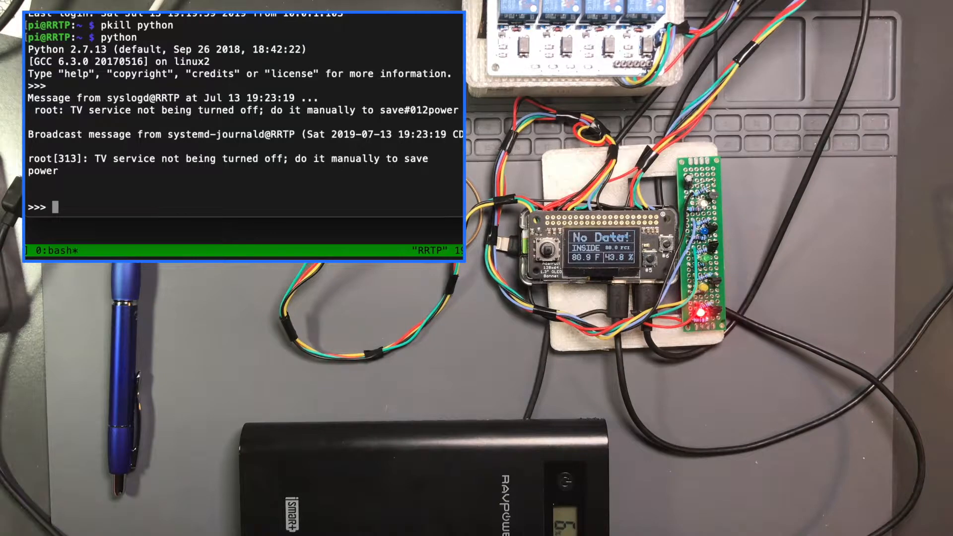
Import urllib2, set link to the ComEd 5-minute feed URL, then urlopen and read it
{"action": "type", "text": "import urllib"}
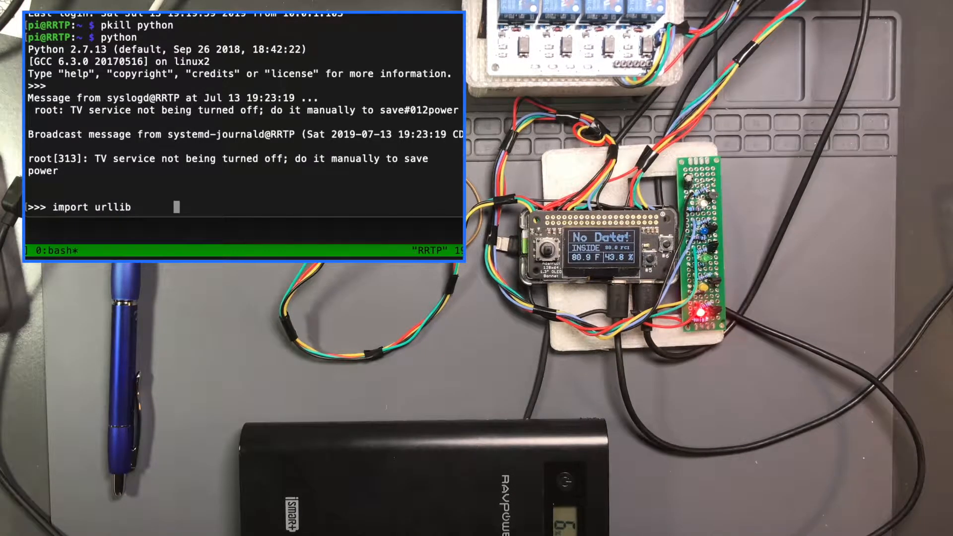
{"action": "type", "text": "2"}
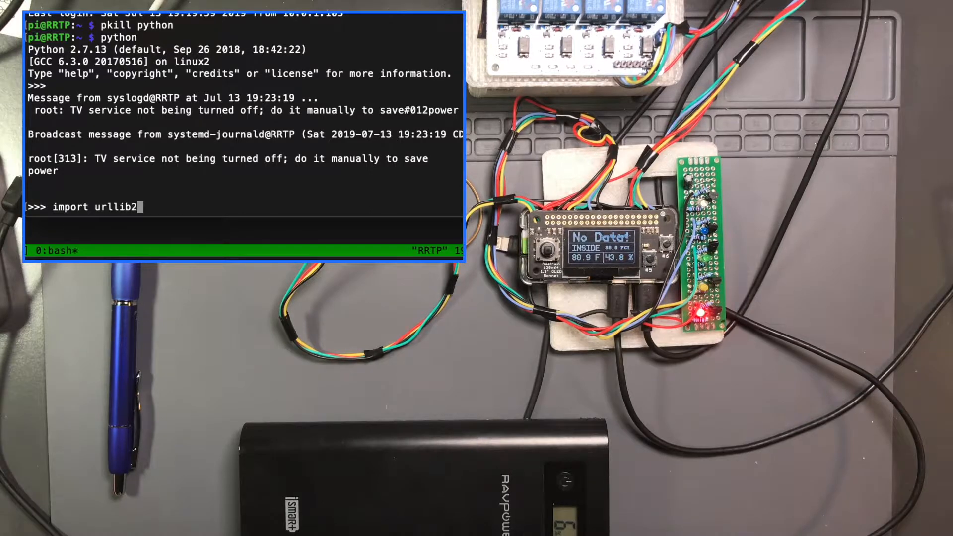
{"action": "type", "text": "link = \"https://hourlypricing.comed.com/api?type=5minutefeed&format"}
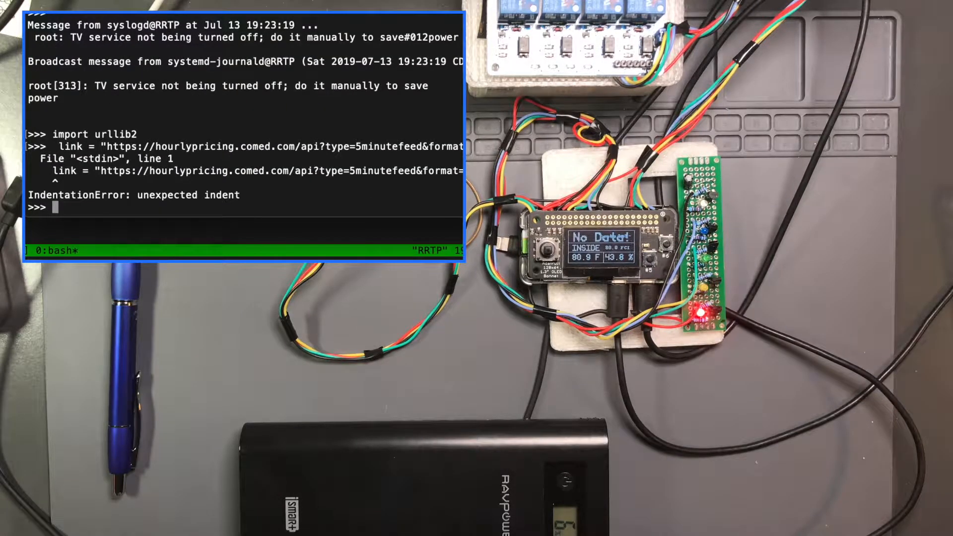
{"action": "type", "text": "link = \"https://hourlypricing.comed.com/api?type=5minutefeed&format="}
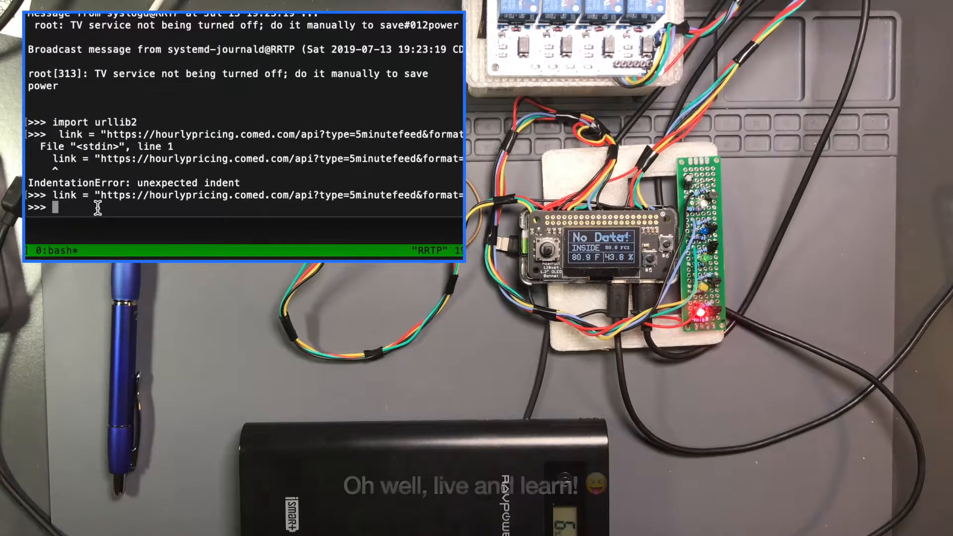
{"action": "type", "text": "currentAverageData = urllib2.urlopen(link)"}
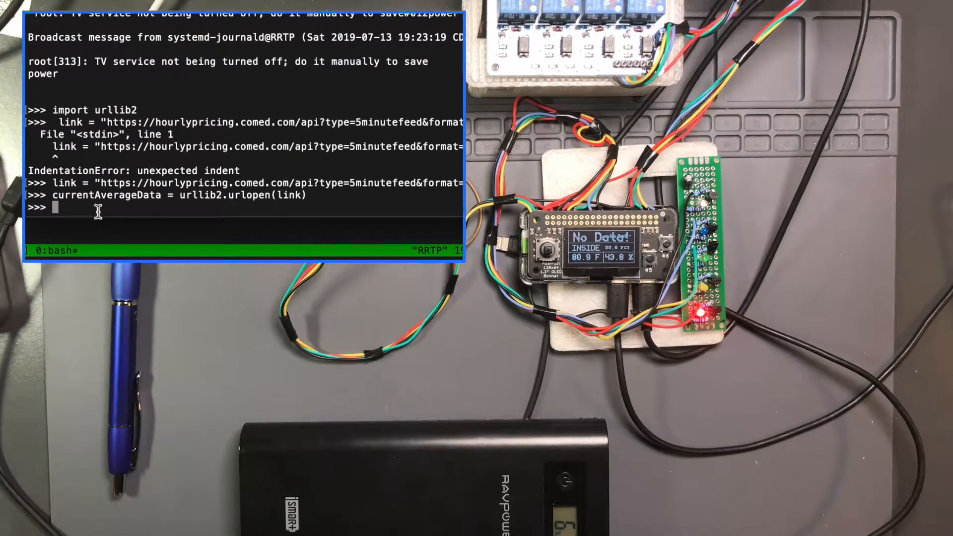
{"action": "type", "text": "currentAverageRateTime = currentAverageData.read()"}
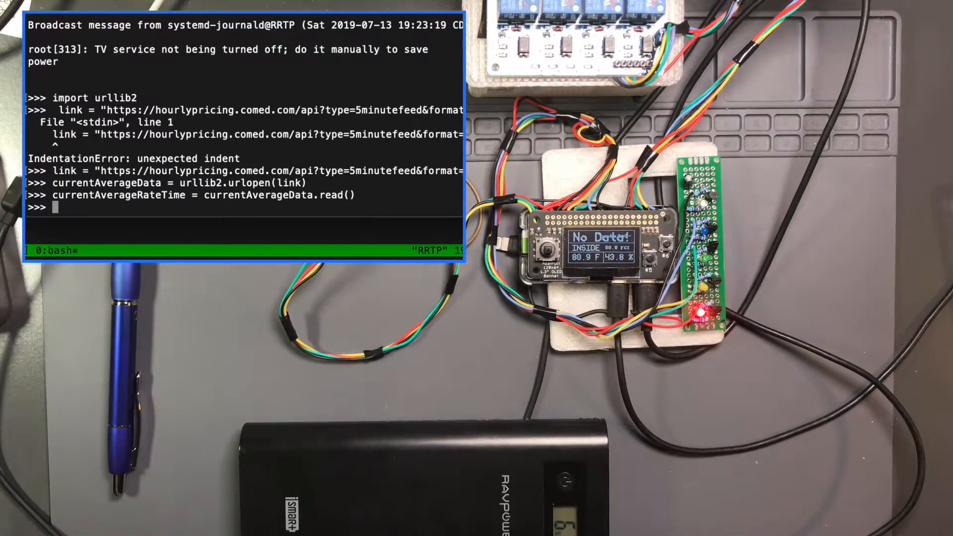
Enter print currentAverageRateTime at the Python prompt
{"action": "type", "text": "print current"}
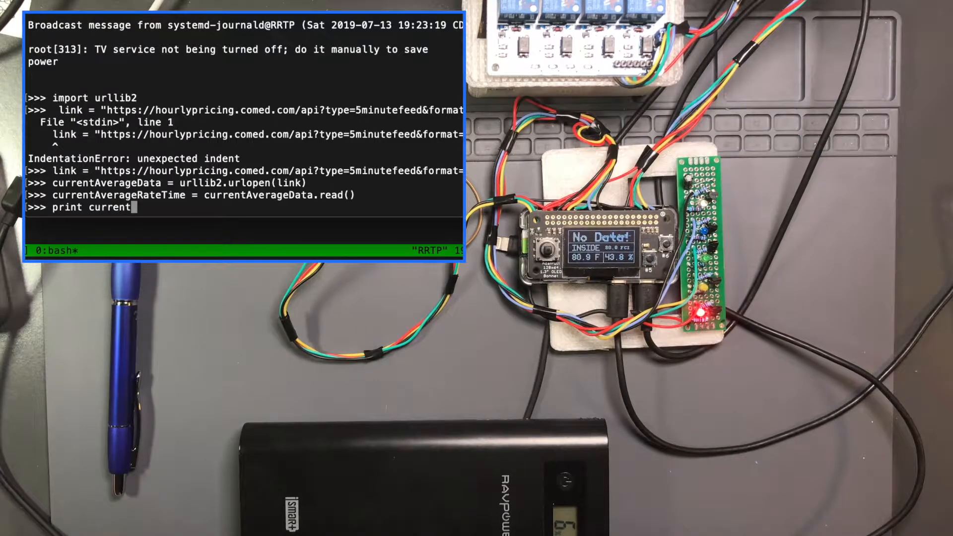
{"action": "type", "text": "Av"}
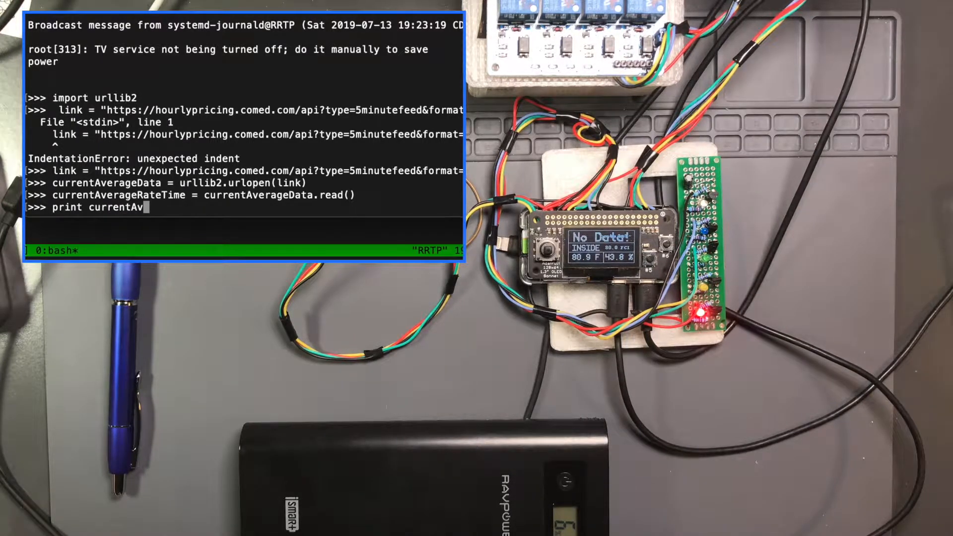
{"action": "type", "text": "erageRate"}
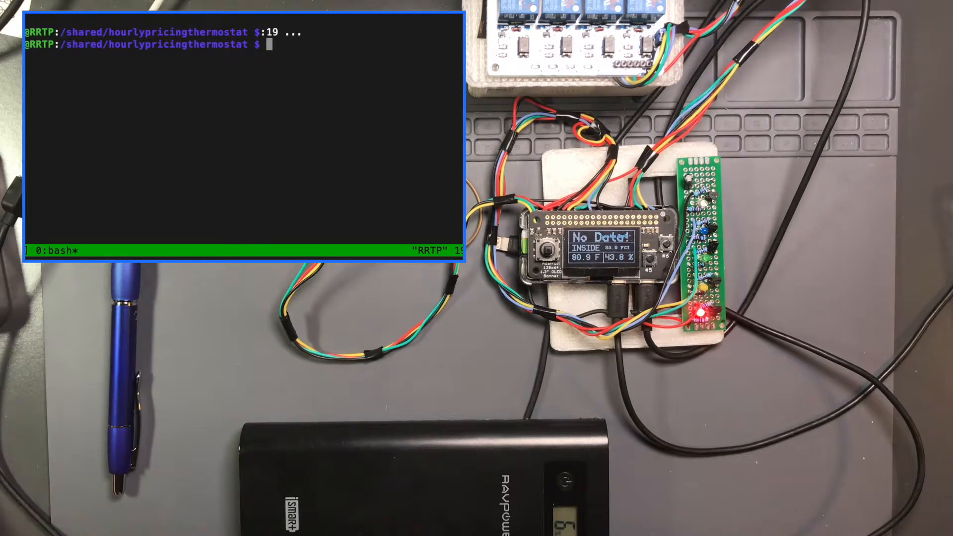
Run python __init__.py and scroll the startup log as the display shows 2.6 cents/kWh
{"action": "type", "text": "python __init__.py"}
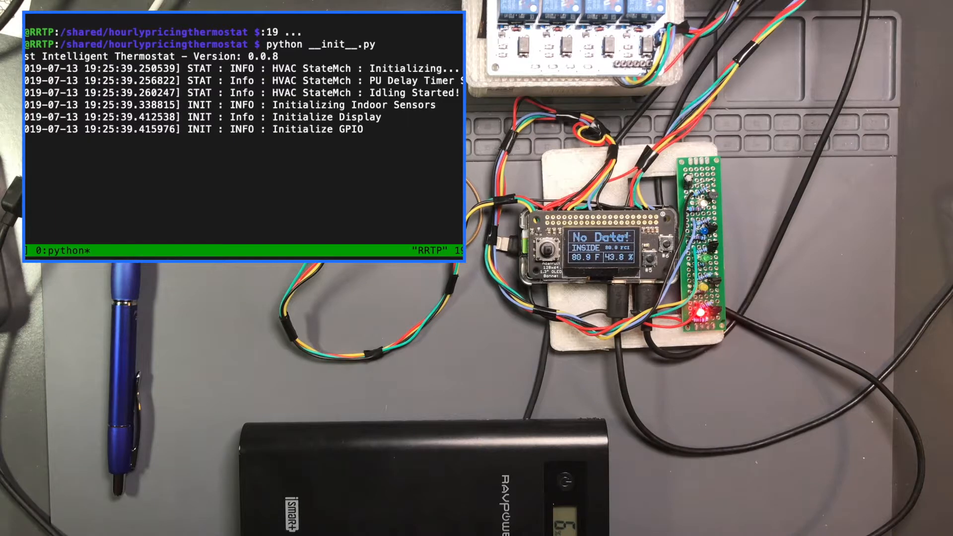
{"action": "scroll", "scroll_direction": "down", "scroll_amount": 3}
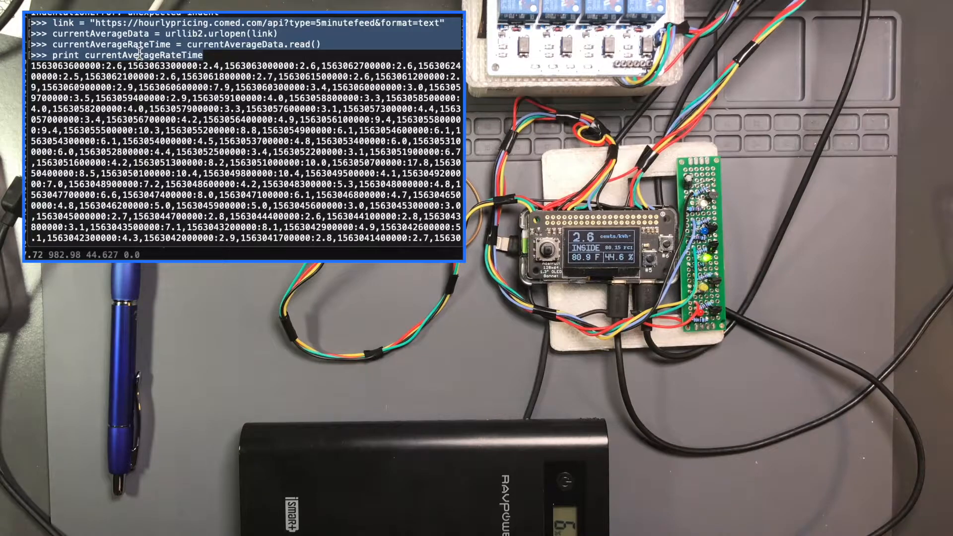
{"action": "mouse_move", "coordinate": [211, 55]}
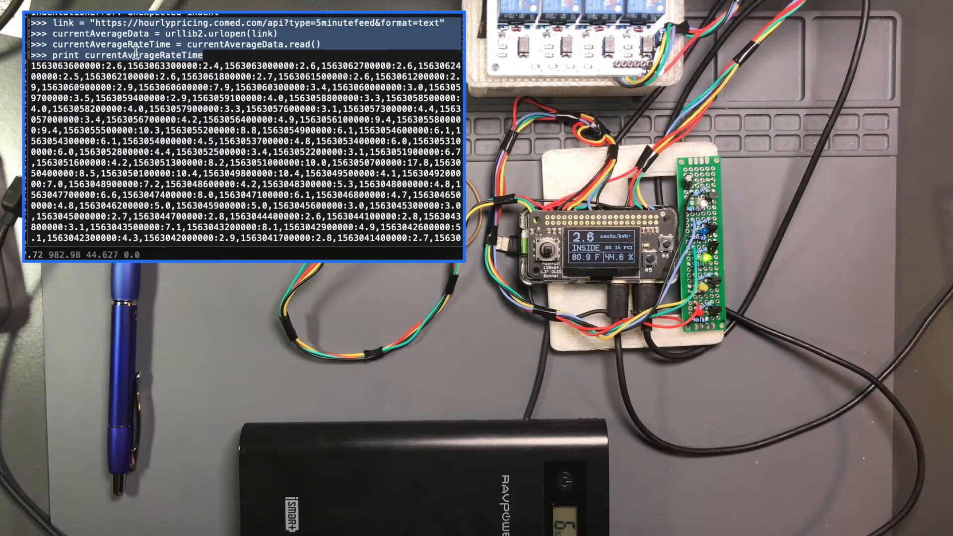
{"action": "mouse_move", "coordinate": [294, 42]}
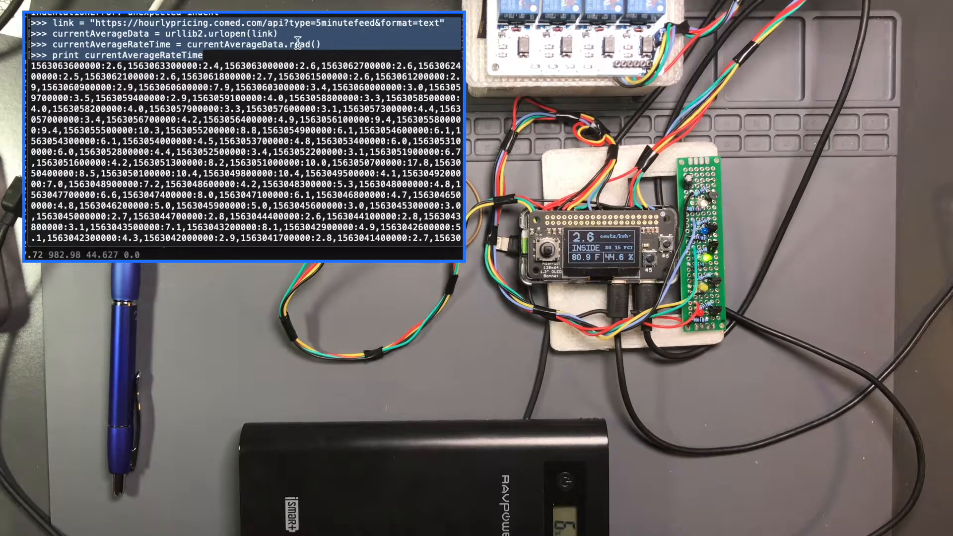